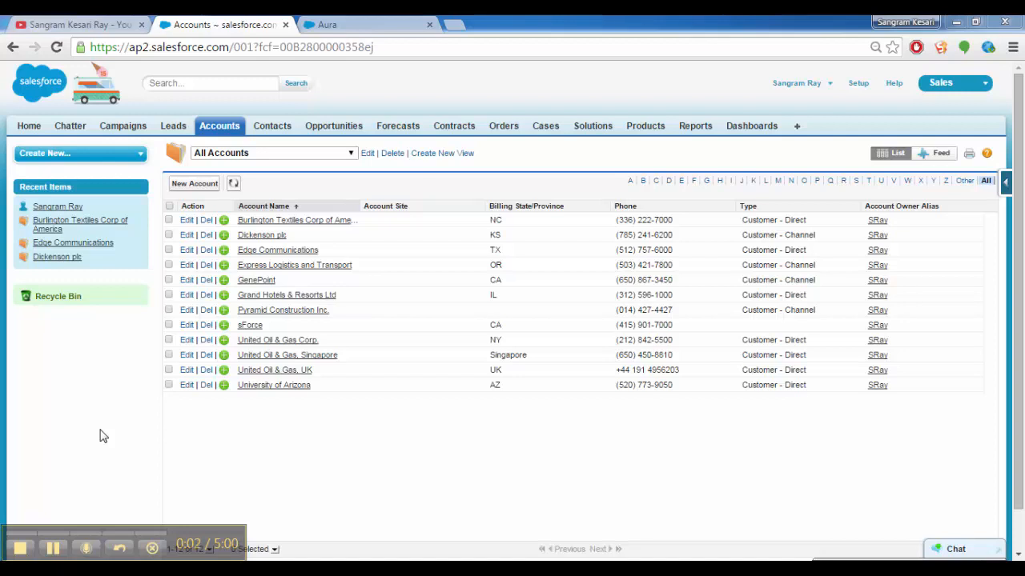
pyautogui.moveTo(355, 76)
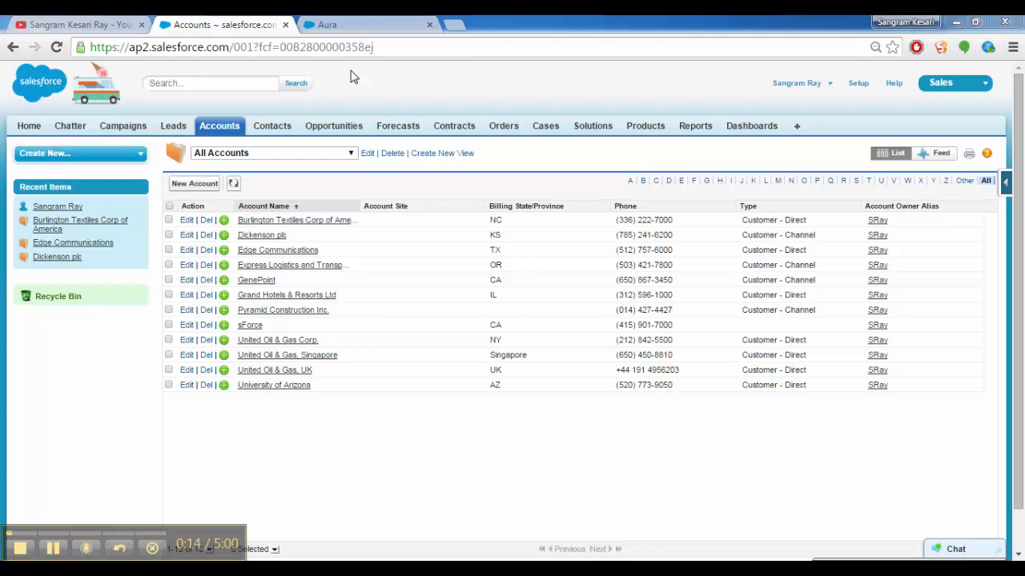
pyautogui.moveTo(356, 20)
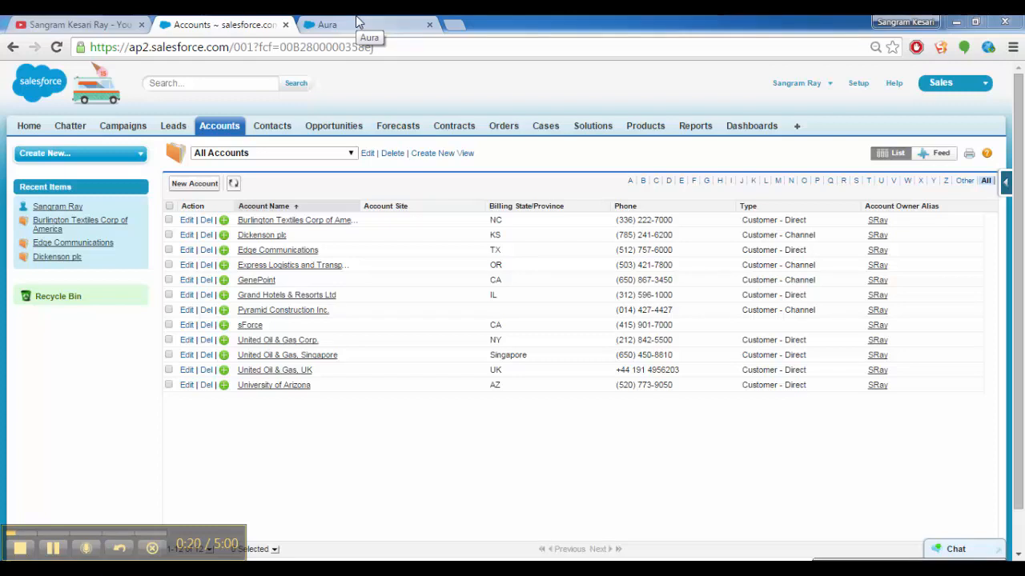
pyautogui.moveTo(344, 90)
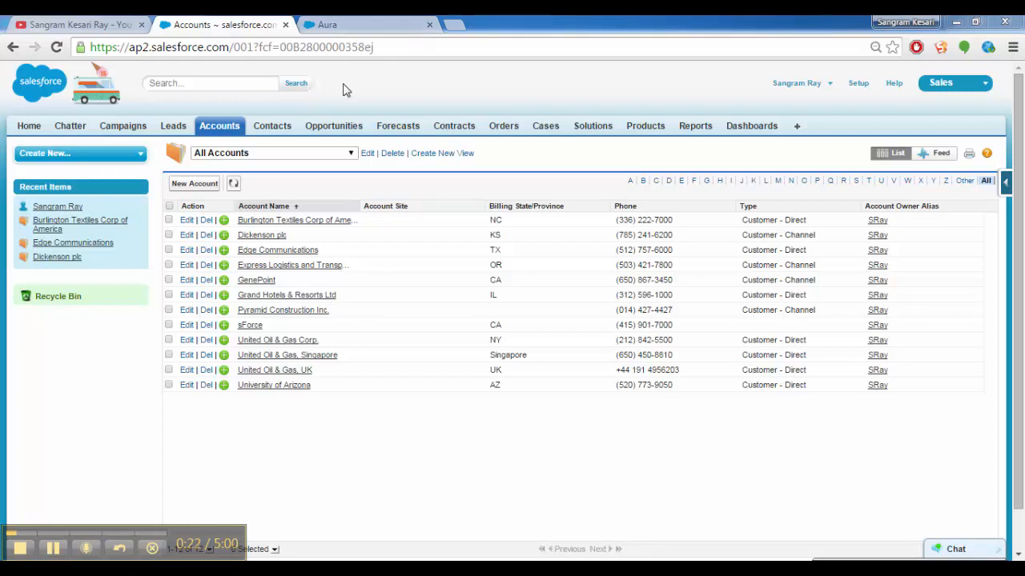
pyautogui.moveTo(311, 158)
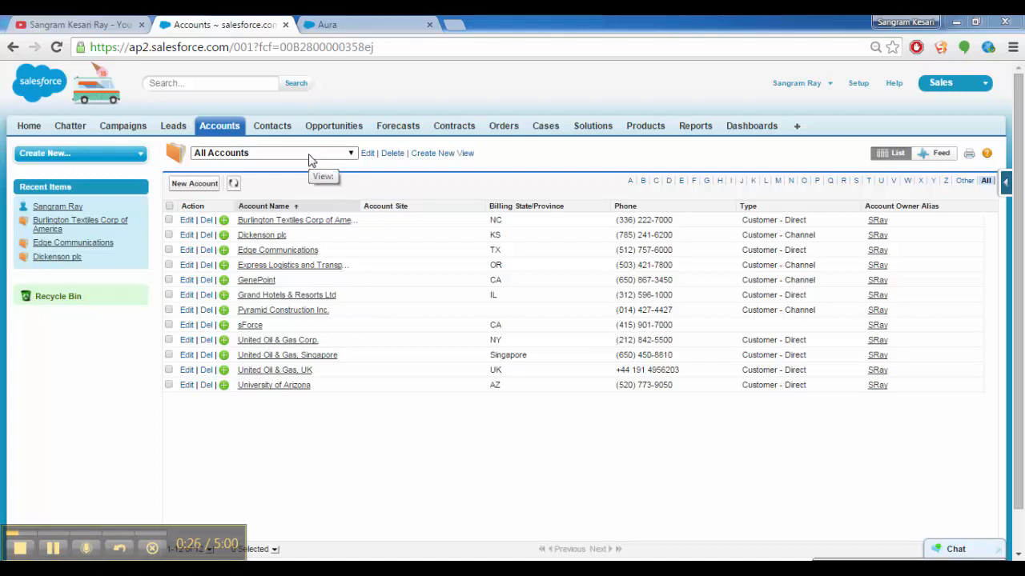
pyautogui.moveTo(281, 446)
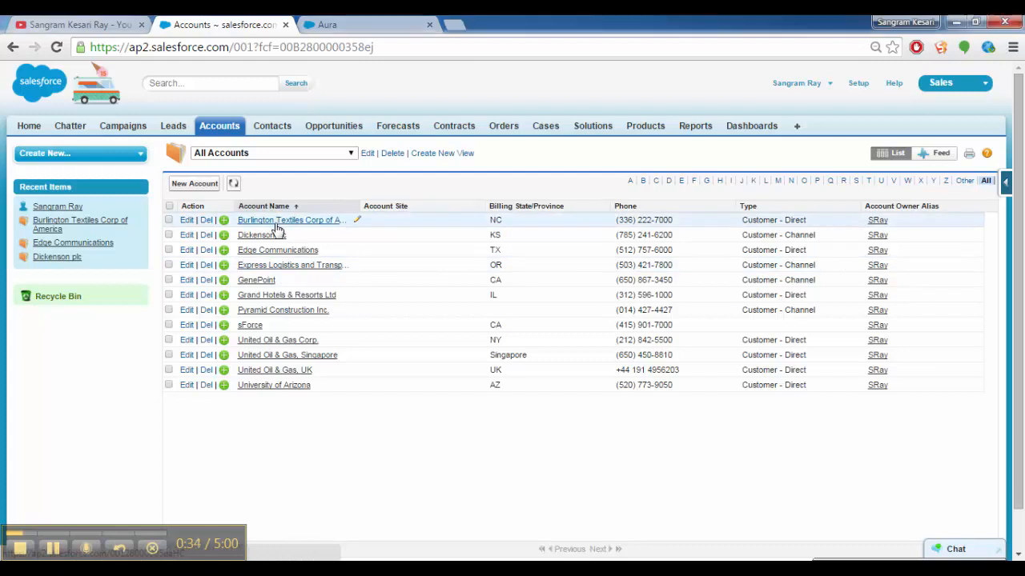
# Open the Burlington Textiles Corp of America account in a new tab and scroll to its two cases
pyautogui.click(291, 220)
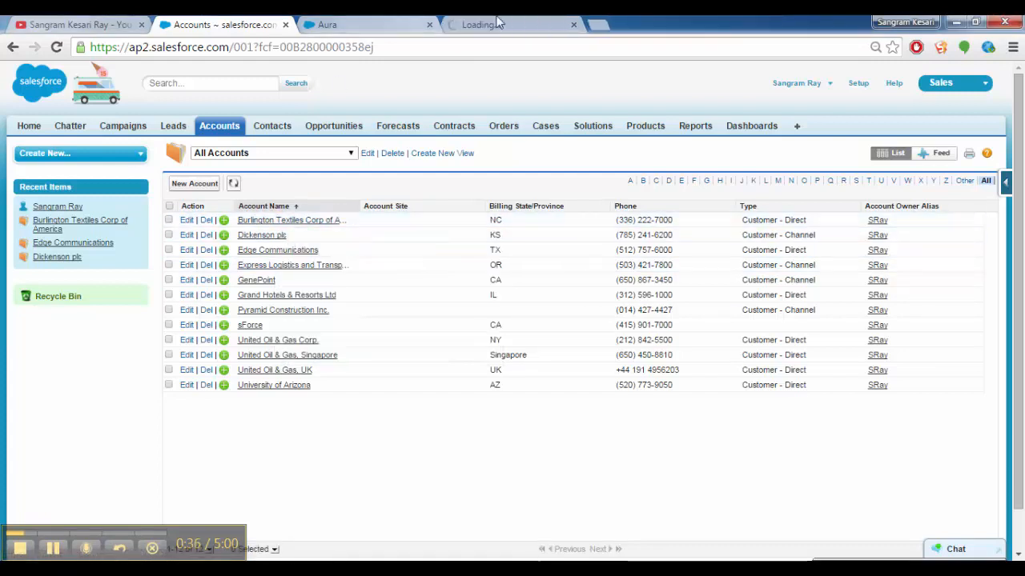
pyautogui.click(291, 220)
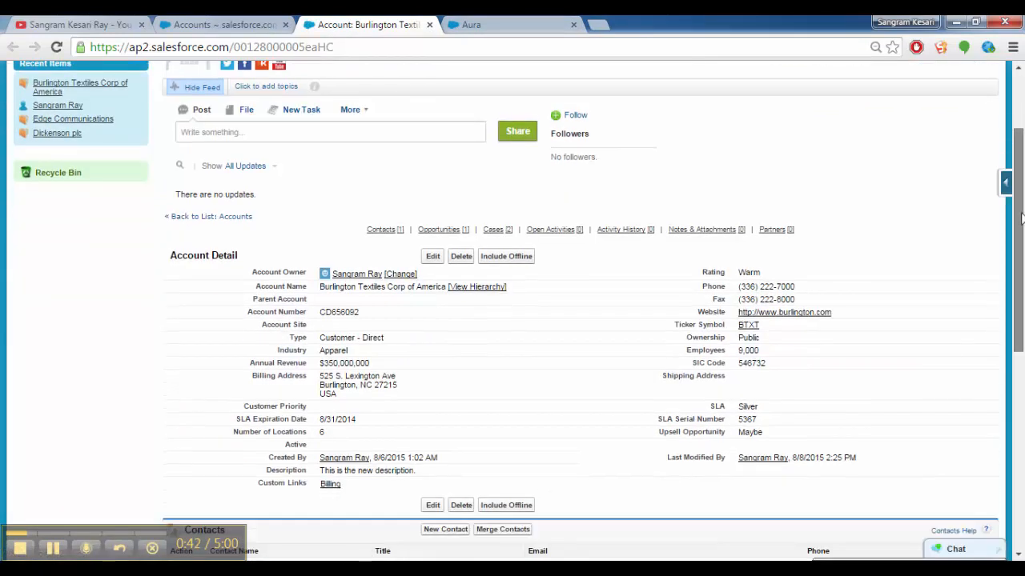
pyautogui.scroll(-3)
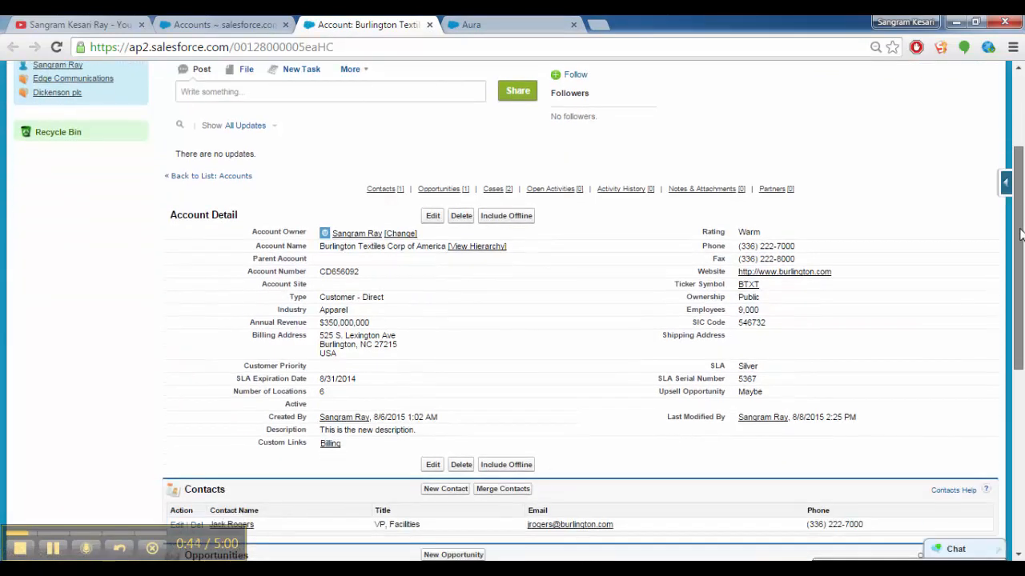
pyautogui.scroll(-3)
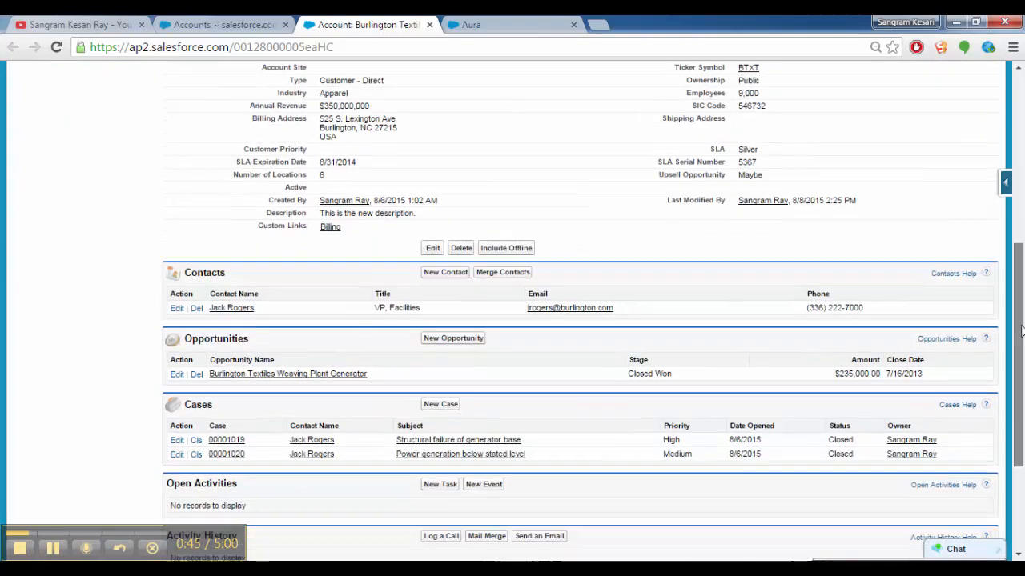
pyautogui.scroll(-3)
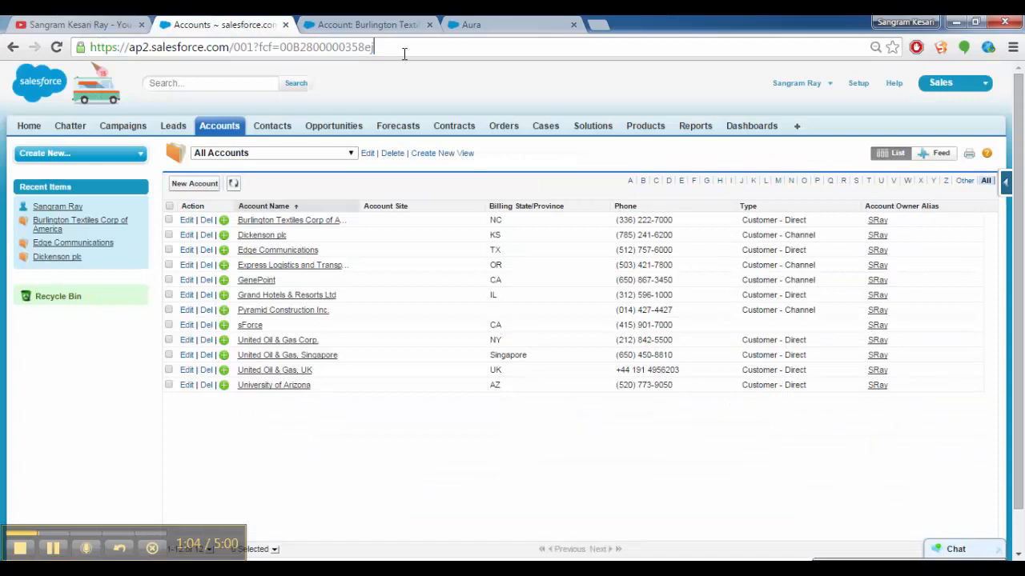
# Switch to the Aura app and scroll through the account cards and Edge Communications' case cards
pyautogui.click(471, 24)
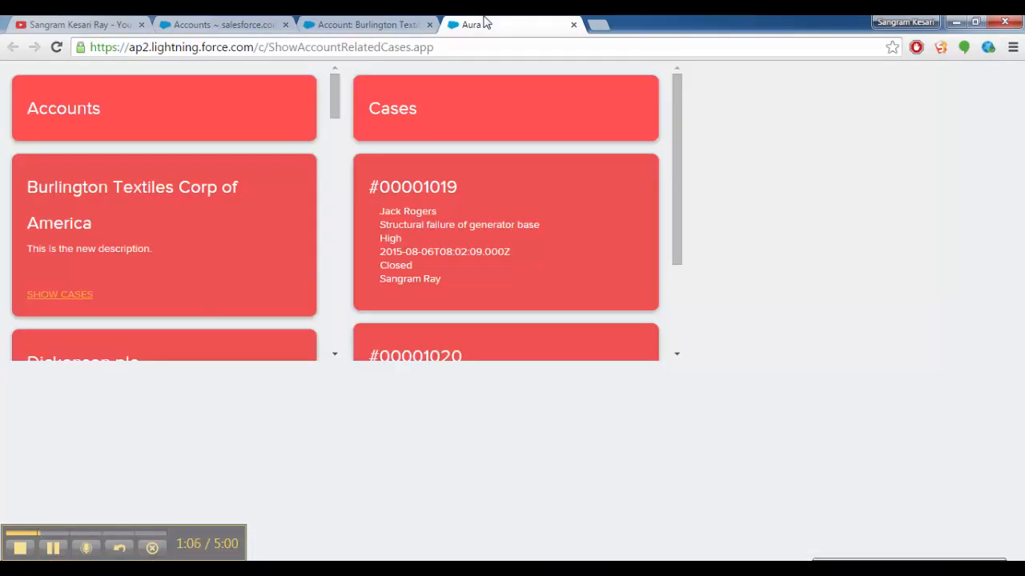
pyautogui.moveTo(334, 96)
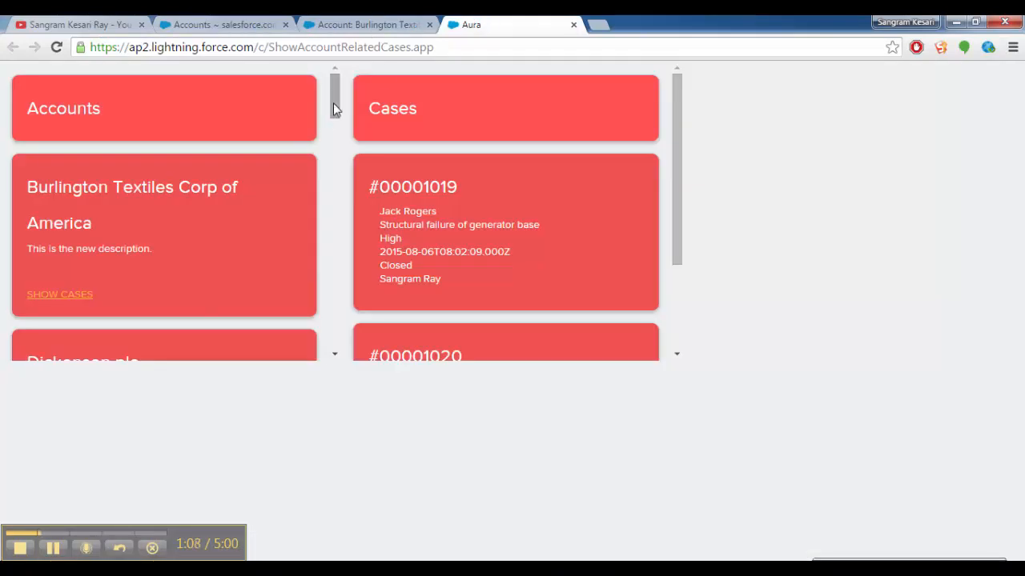
pyautogui.scroll(-3)
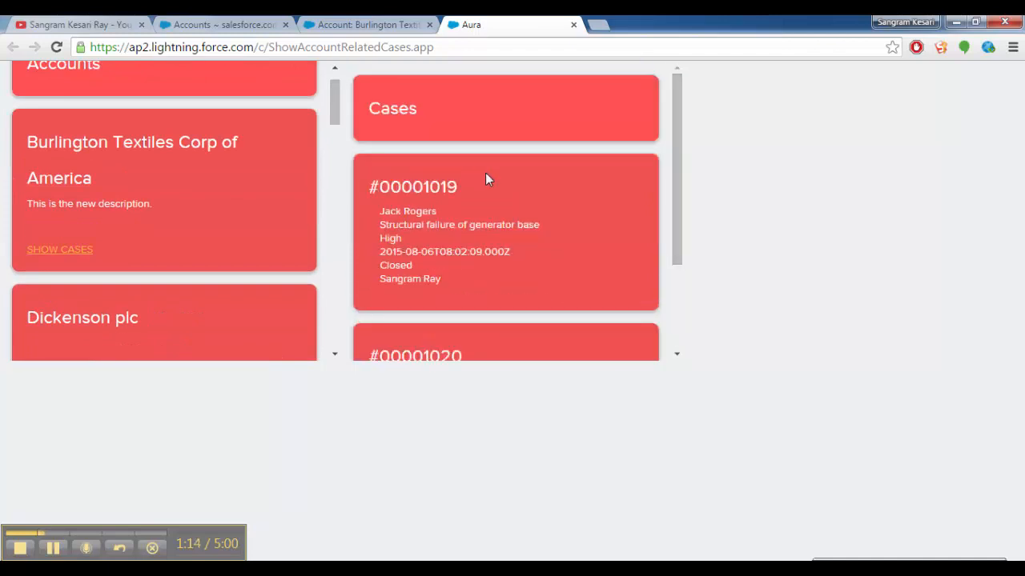
pyautogui.scroll(-3)
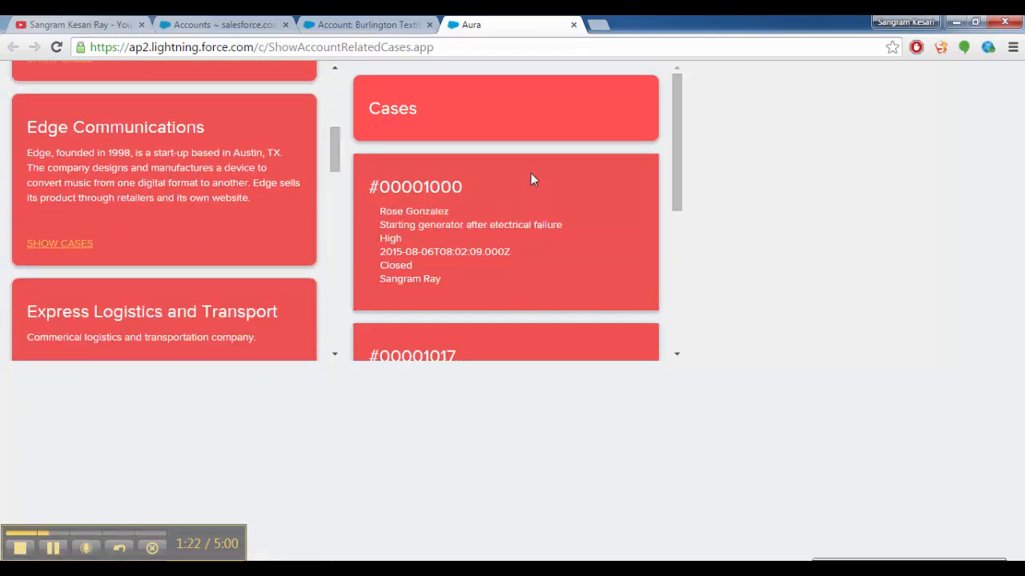
pyautogui.scroll(-3)
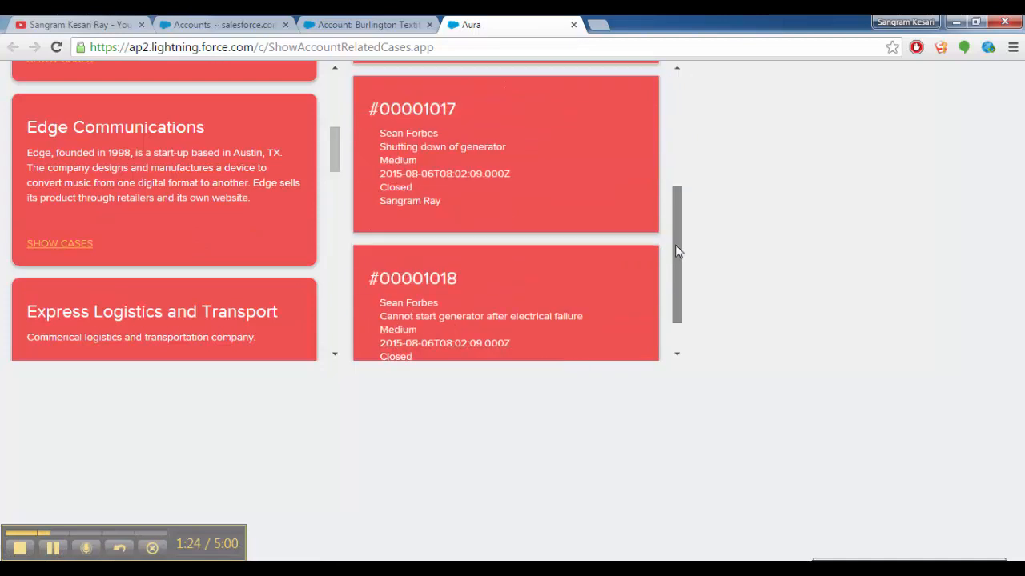
pyautogui.scroll(-3)
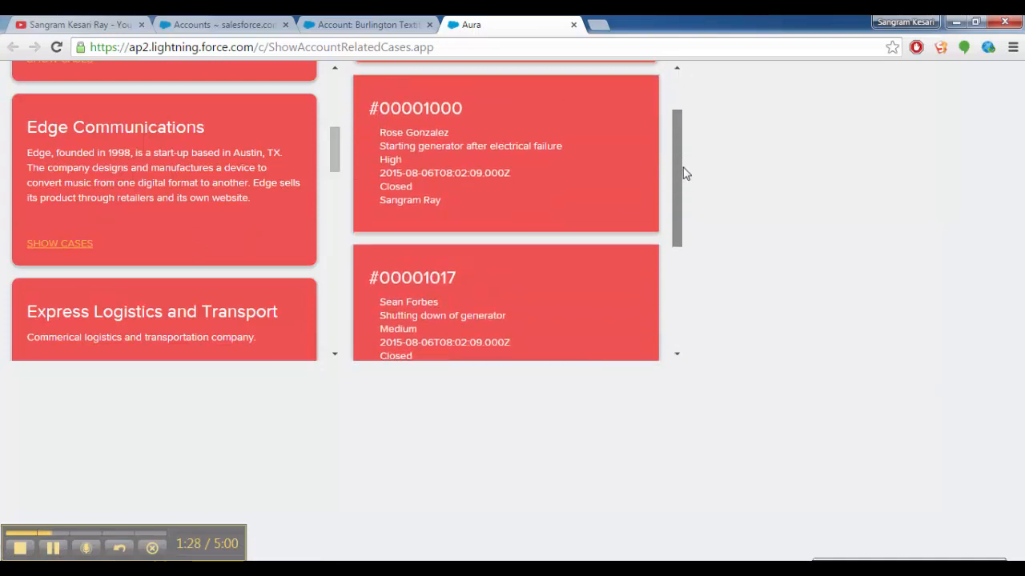
pyautogui.scroll(-3)
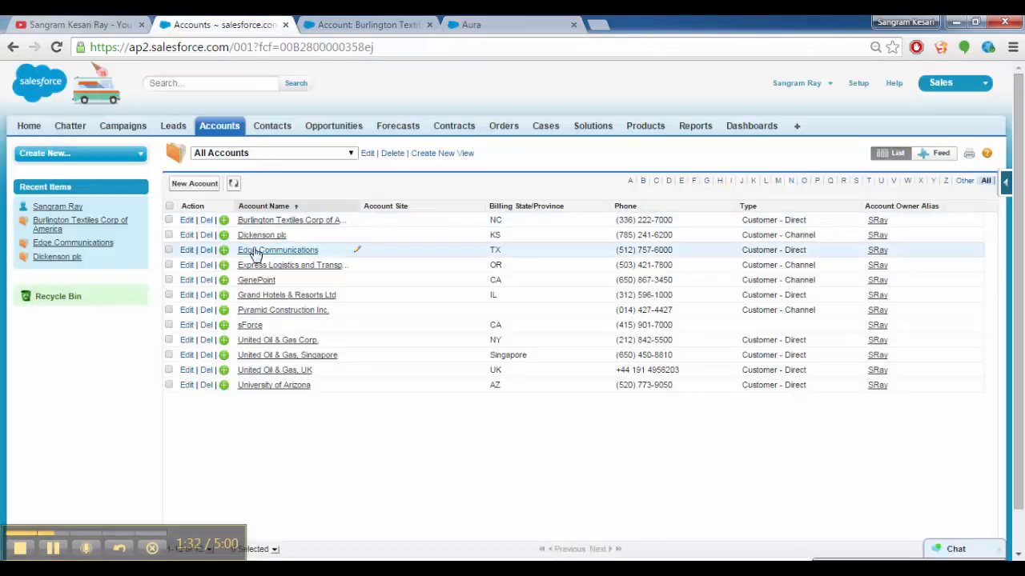
# Open Edge Communications in a new tab and scroll to its three related cases
pyautogui.click(278, 250)
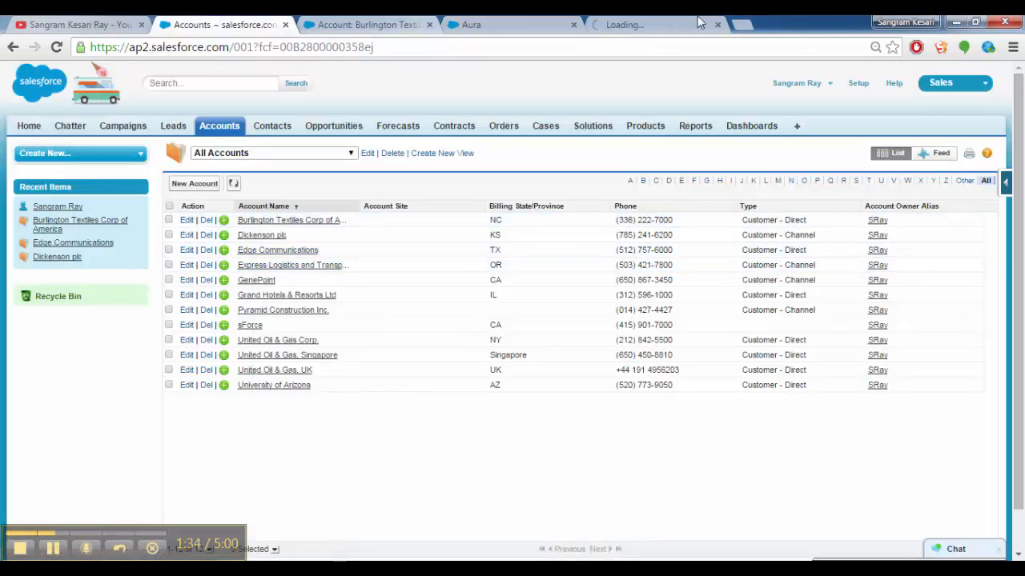
pyautogui.click(277, 250)
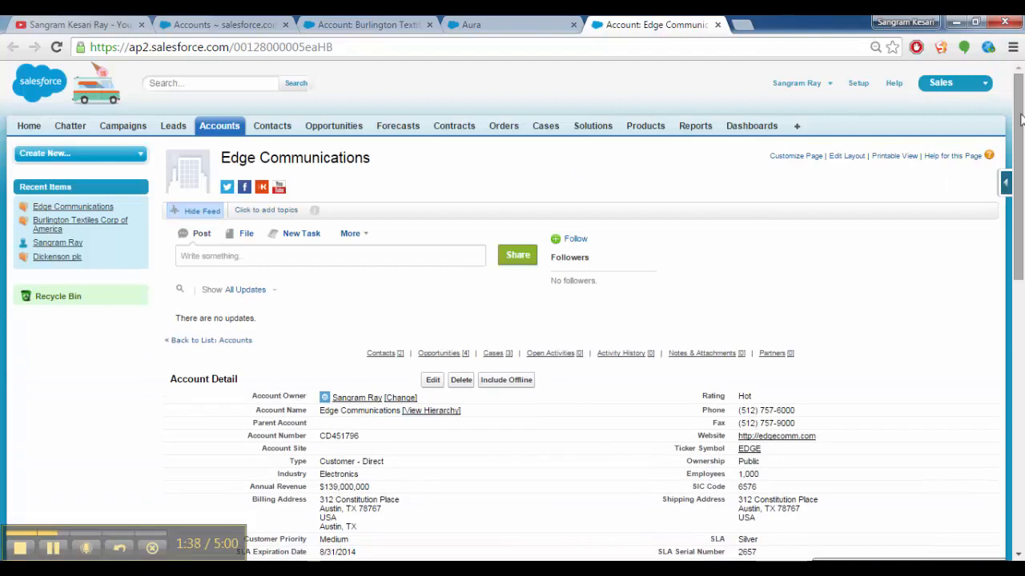
pyautogui.scroll(-3)
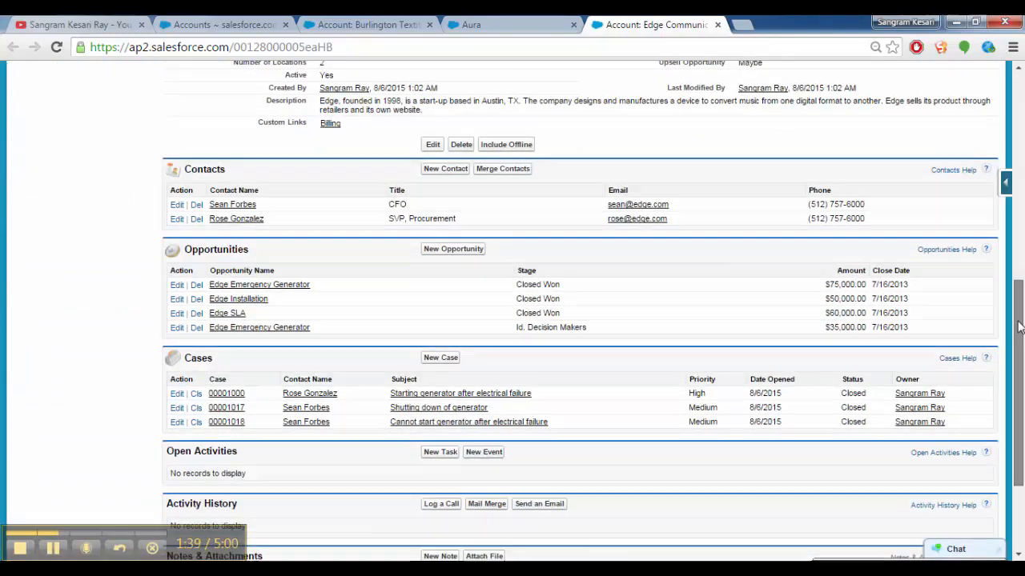
pyautogui.scroll(-3)
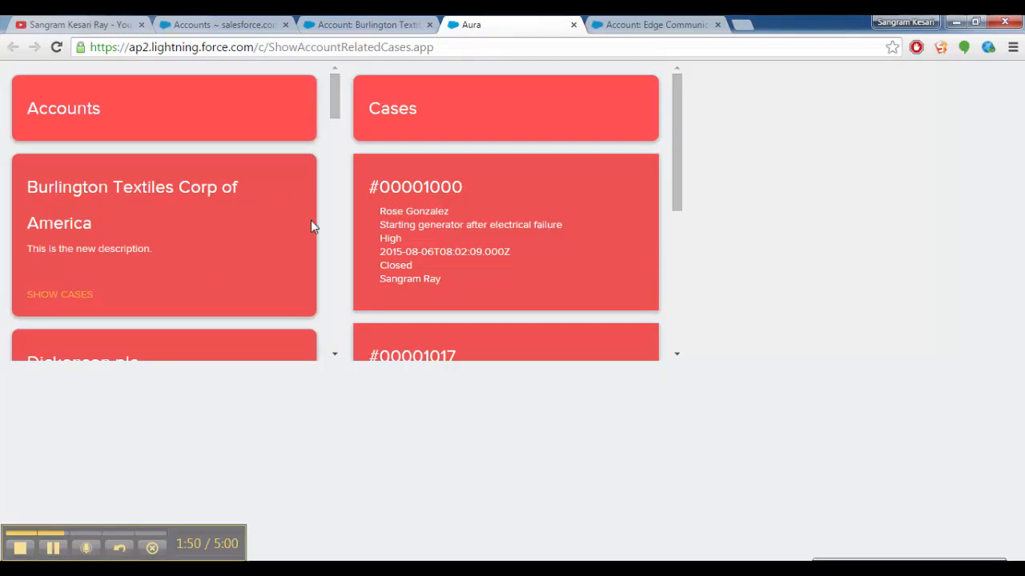
pyautogui.moveTo(267, 157)
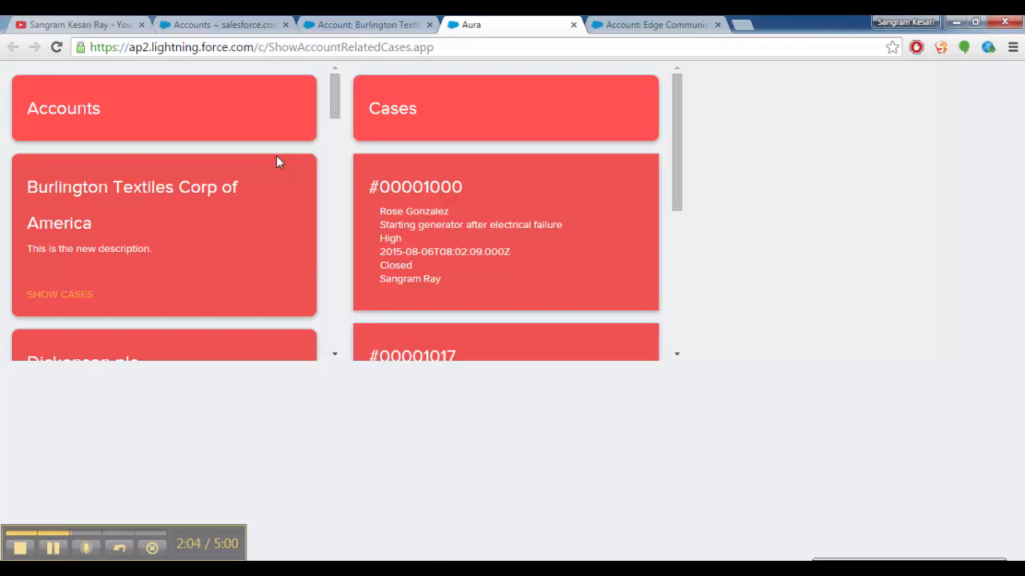
pyautogui.moveTo(252, 192)
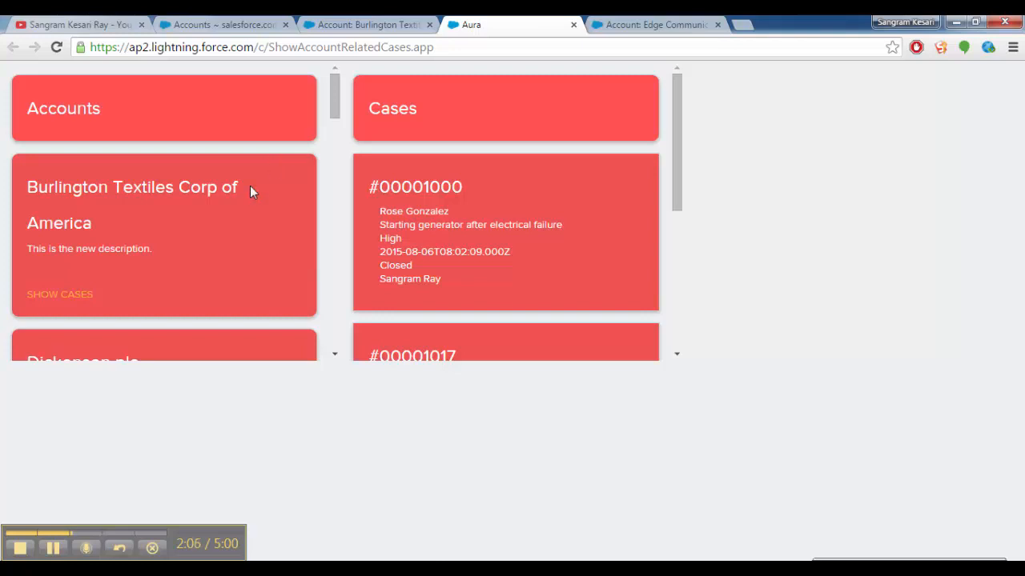
pyautogui.moveTo(334, 195)
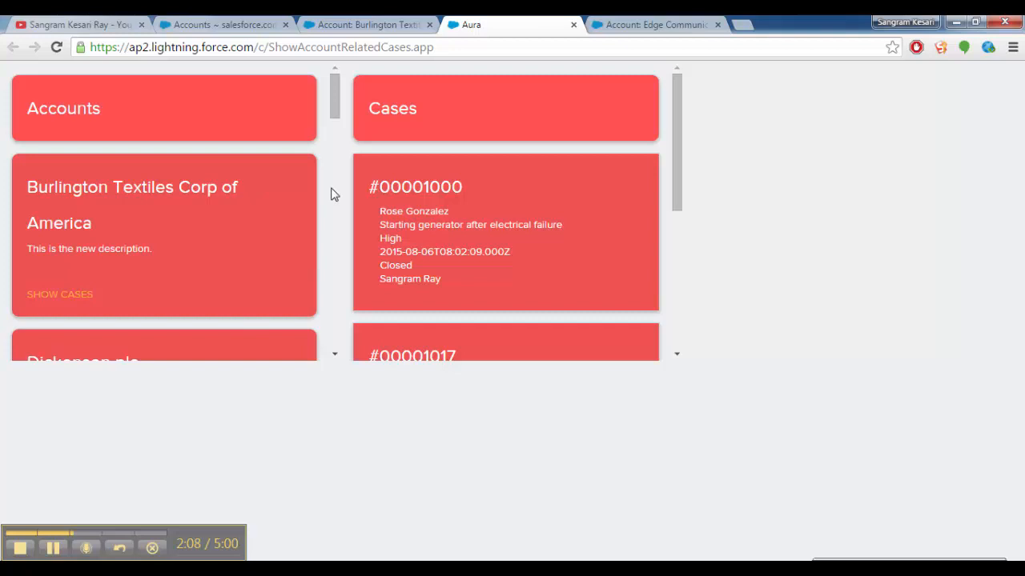
pyautogui.moveTo(236, 518)
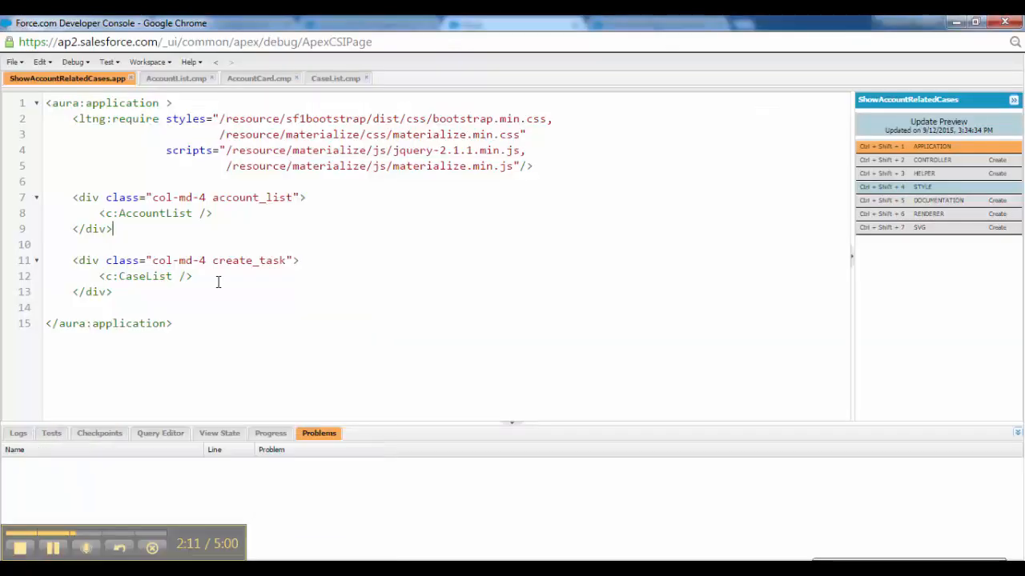
pyautogui.moveTo(216, 223)
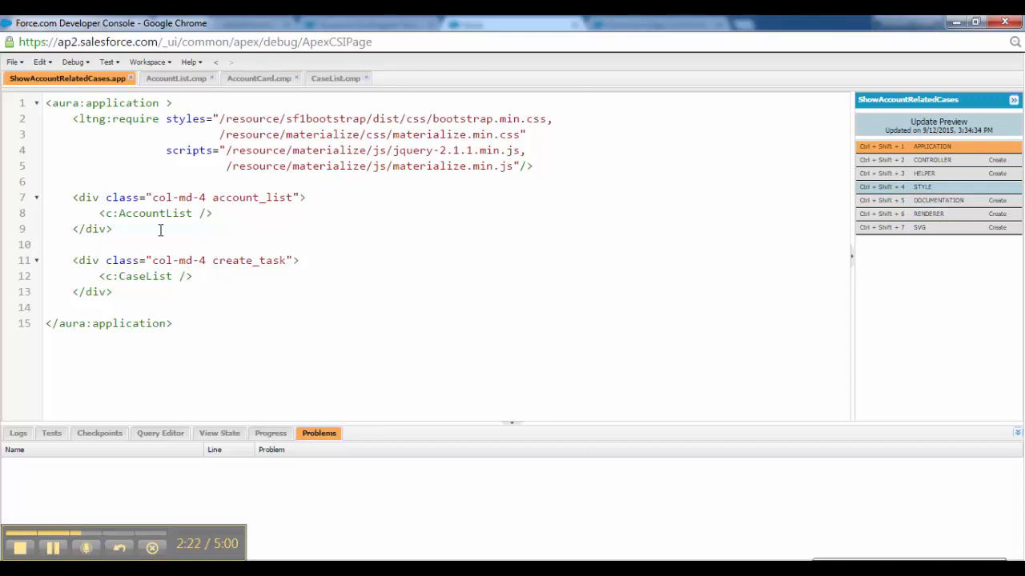
# Highlight the bootstrap, js, styles, materialize and sf1bootstrap references in the ltng:require tag
pyautogui.click(173, 103)
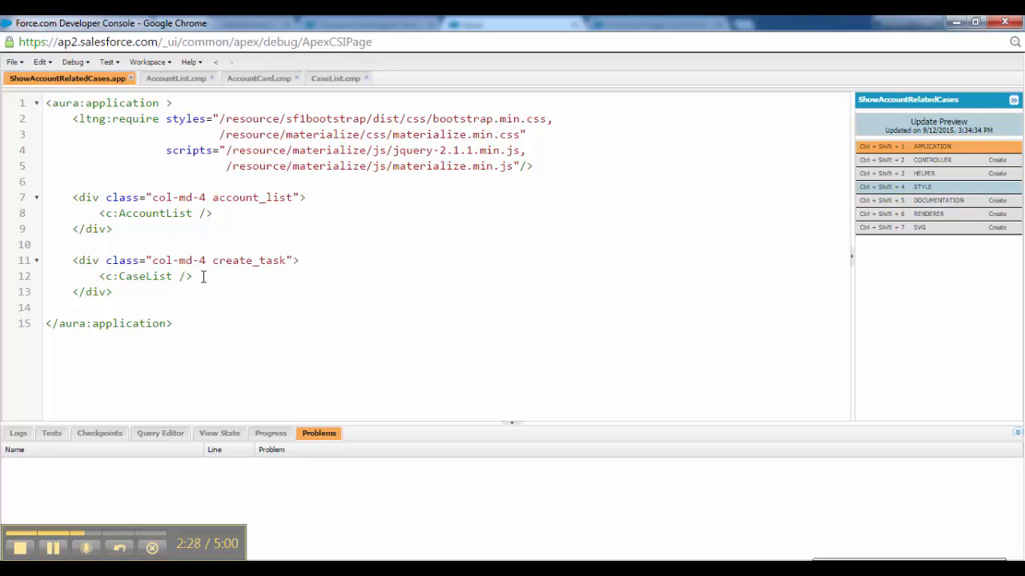
pyautogui.moveTo(447, 121)
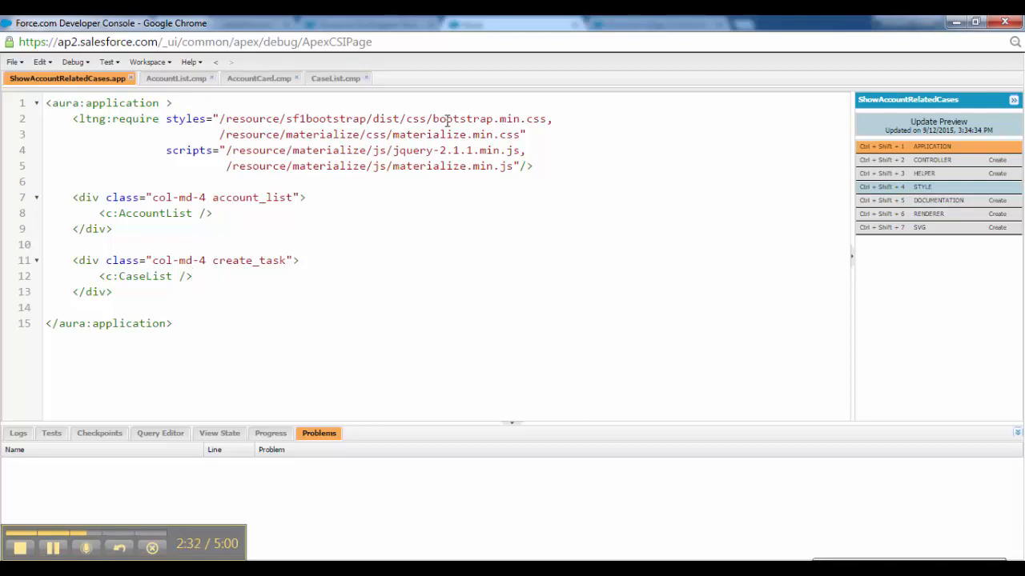
pyautogui.doubleClick(430, 134)
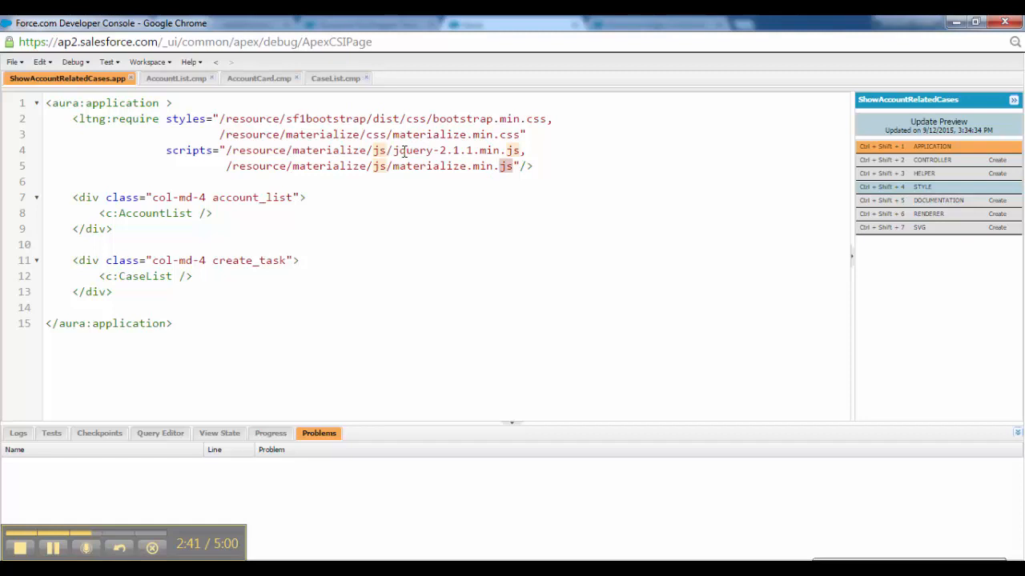
pyautogui.doubleClick(413, 151)
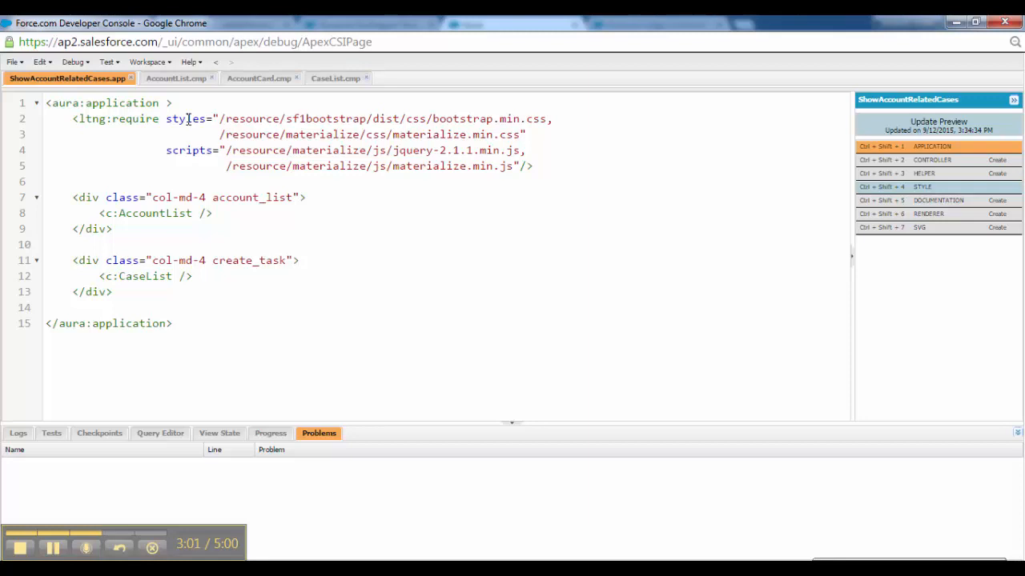
pyautogui.doubleClick(189, 150)
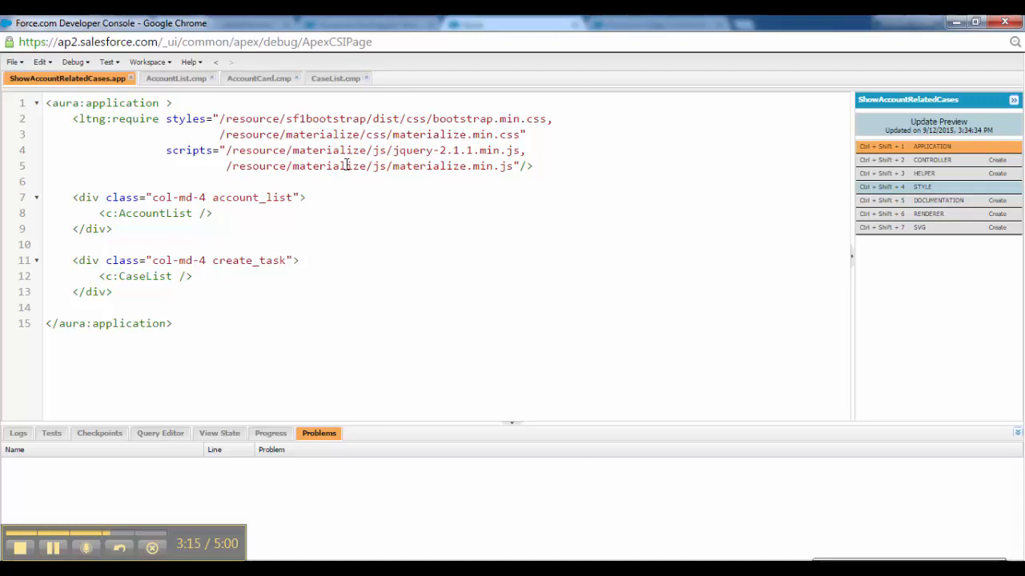
pyautogui.doubleClick(326, 166)
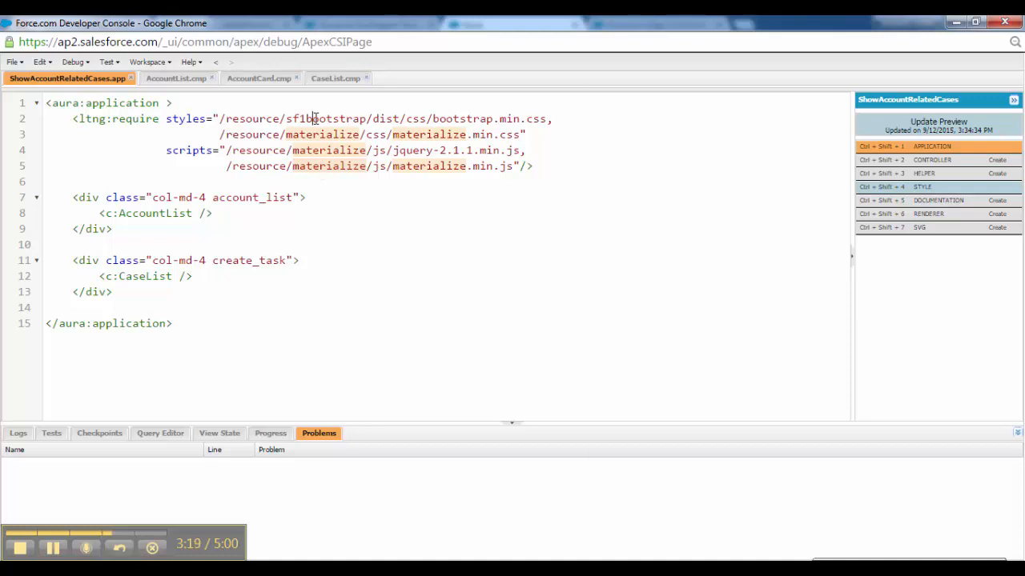
pyautogui.doubleClick(333, 119)
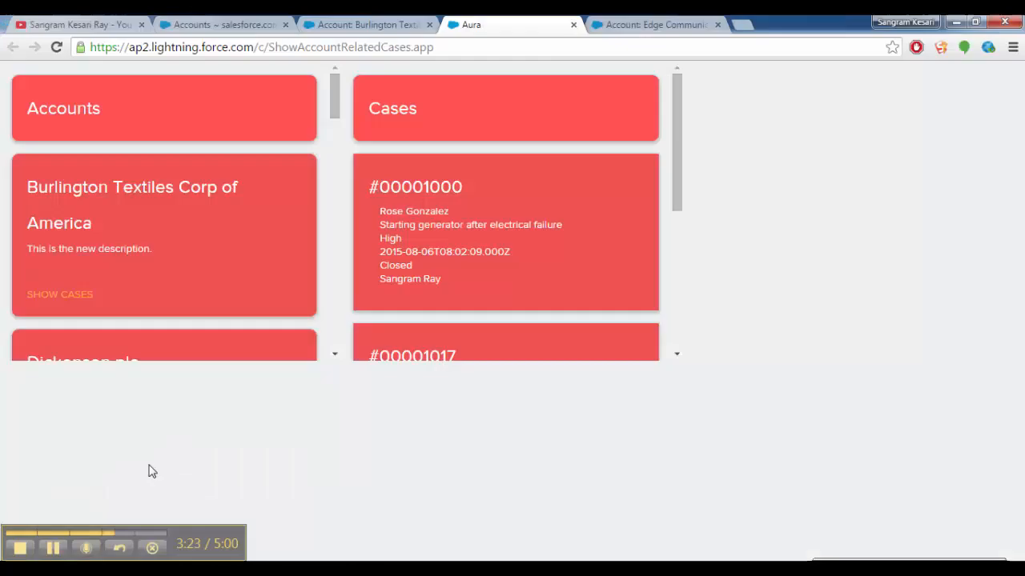
# Find Static Resources in Setup via Quick Find 'res' to see materialize and sf1bootstrap
pyautogui.click(224, 25)
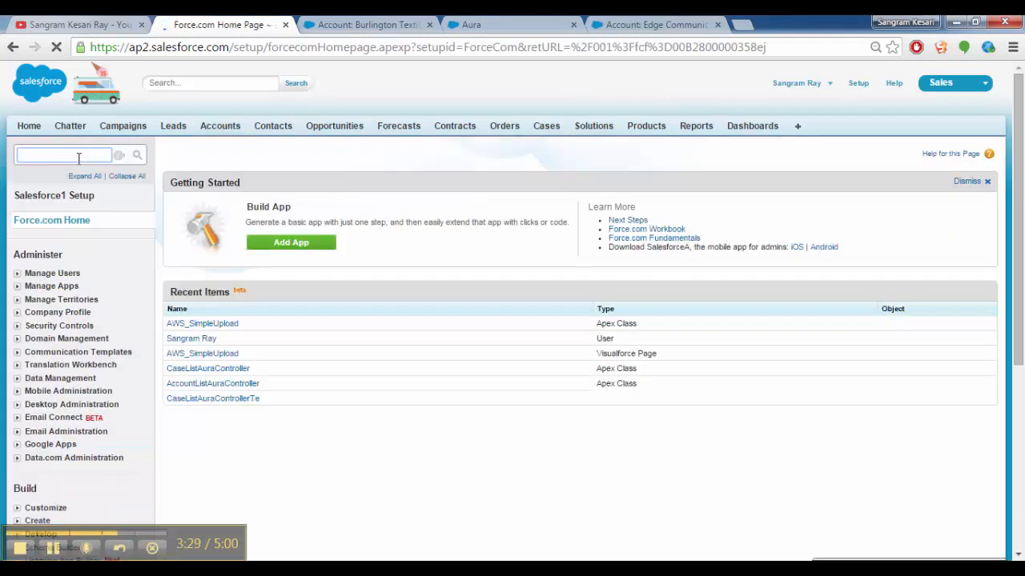
pyautogui.write('res')
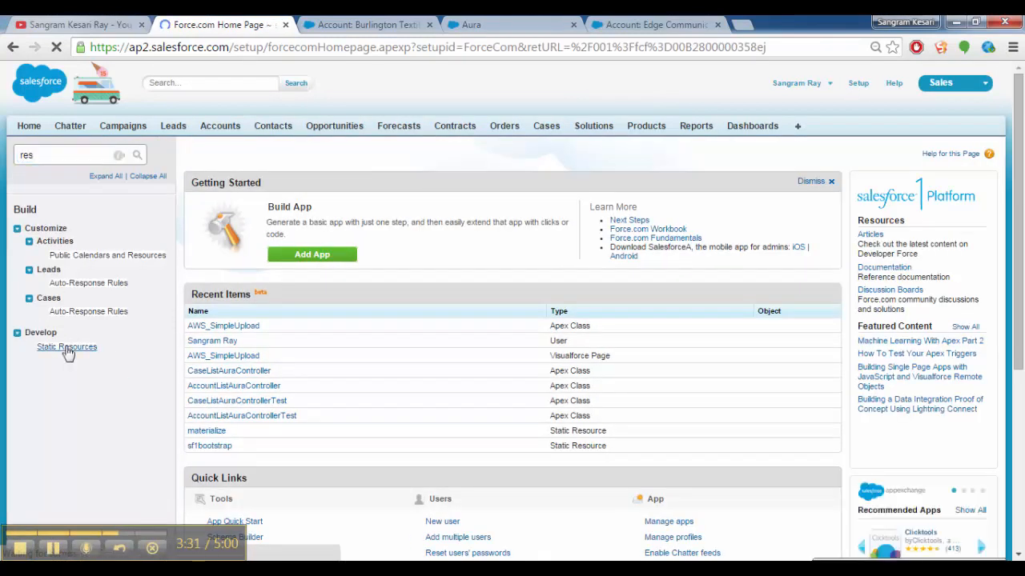
pyautogui.click(66, 347)
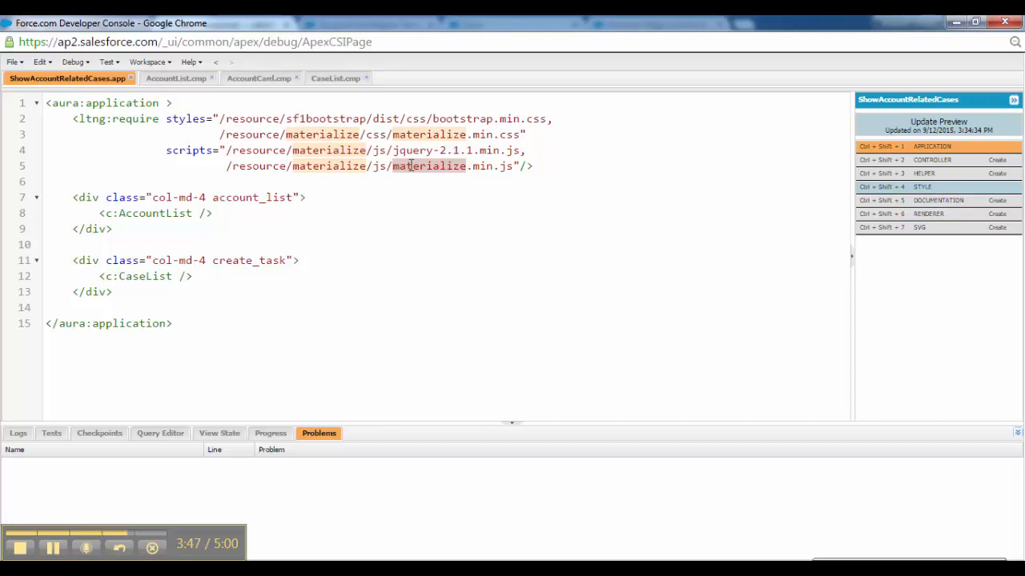
# Point out the c:AccountList and c:CaseList components in ShowAccountRelatedCases.app
pyautogui.click(214, 213)
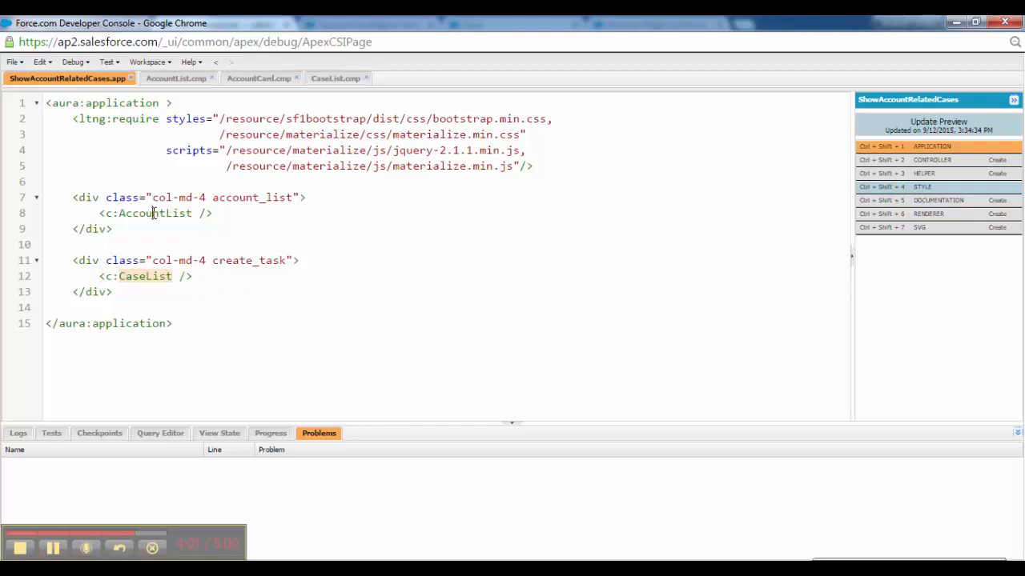
pyautogui.click(174, 78)
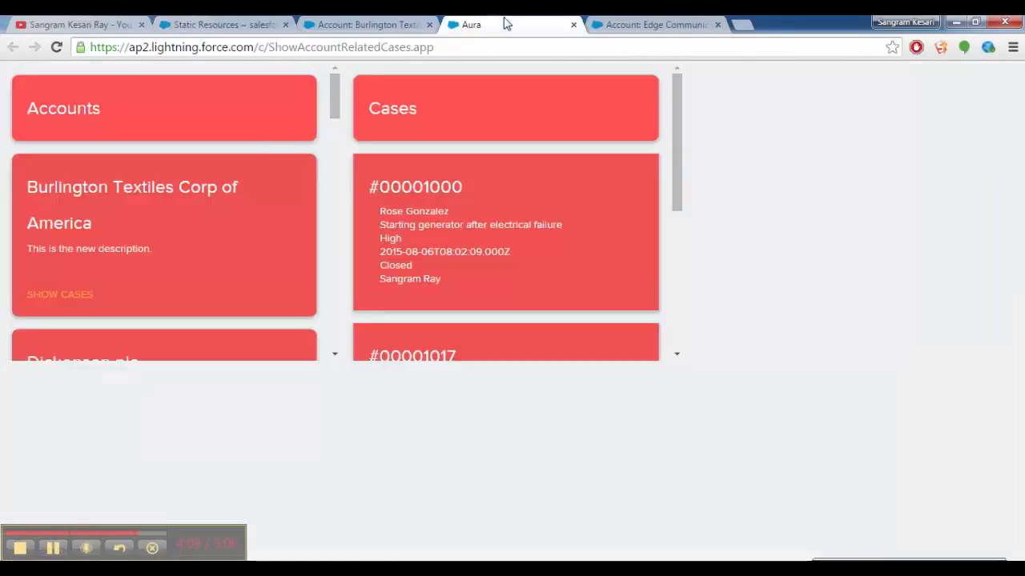
# Scroll further down the Accounts column, then bring up the AccountList code in Developer Console
pyautogui.scroll(-3)
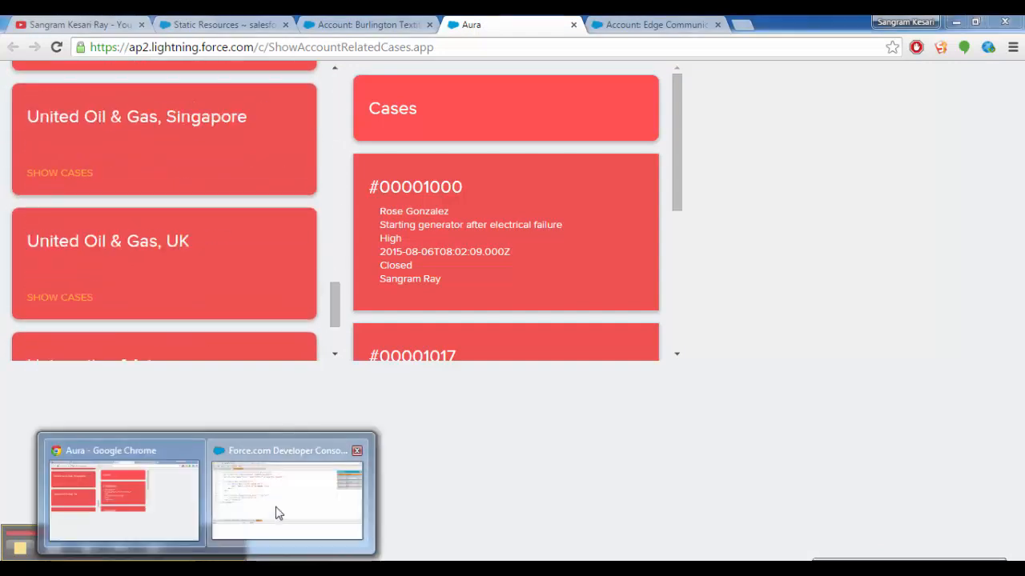
pyautogui.click(287, 493)
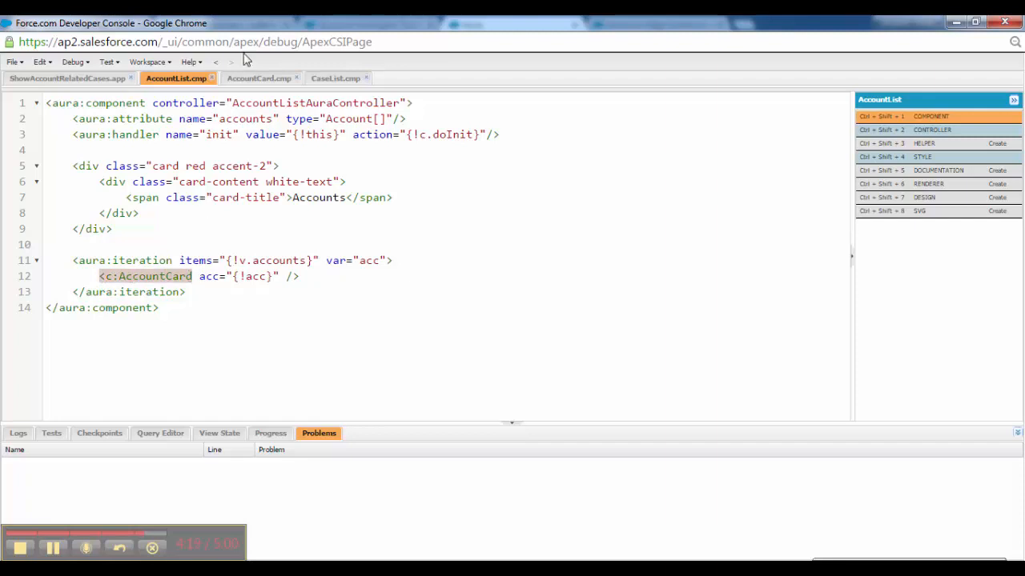
# Review AccountCard's name, description and Show Cases markup, then return to AccountList
pyautogui.click(258, 78)
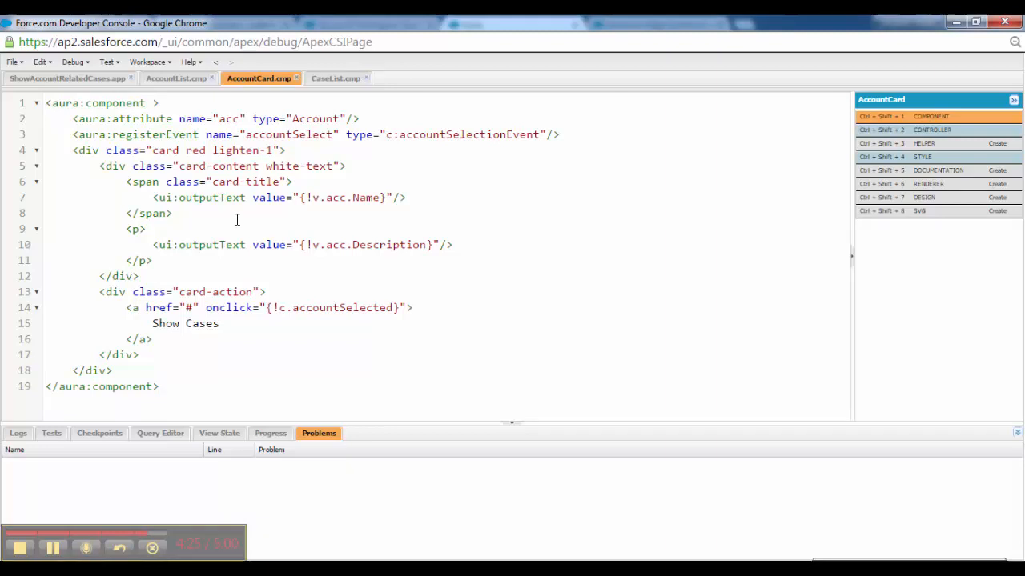
pyautogui.click(172, 213)
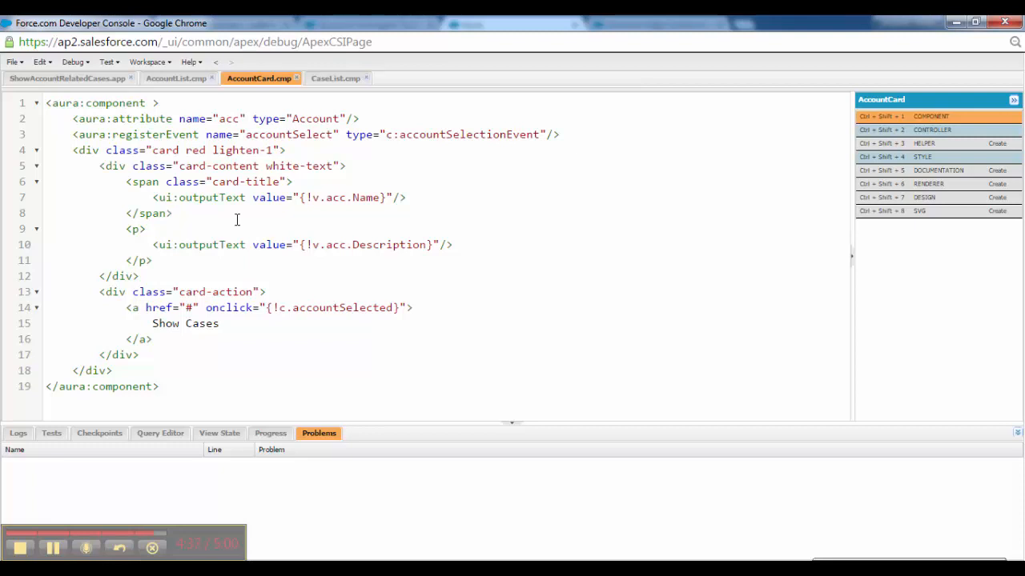
pyautogui.moveTo(177, 92)
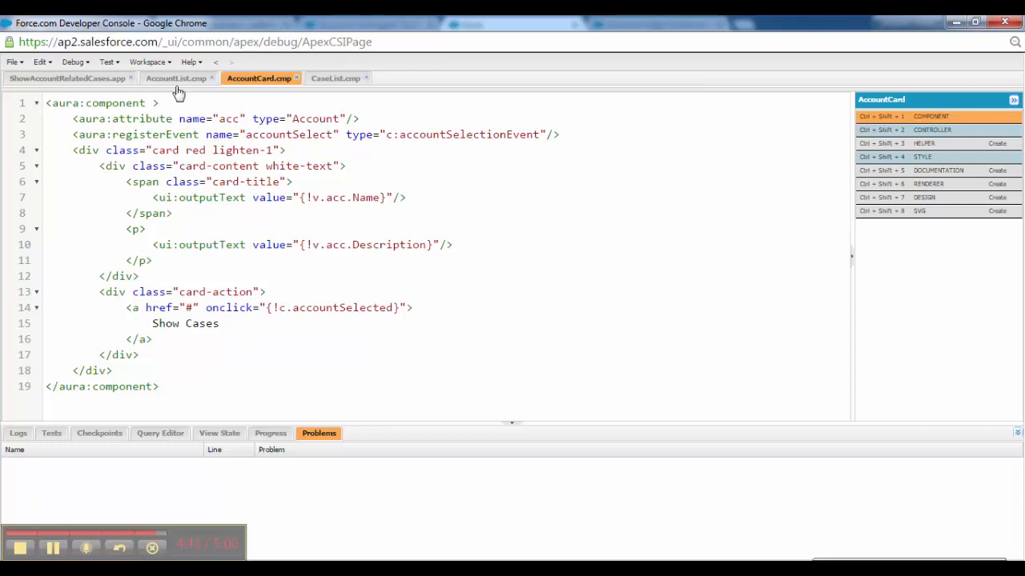
pyautogui.click(171, 213)
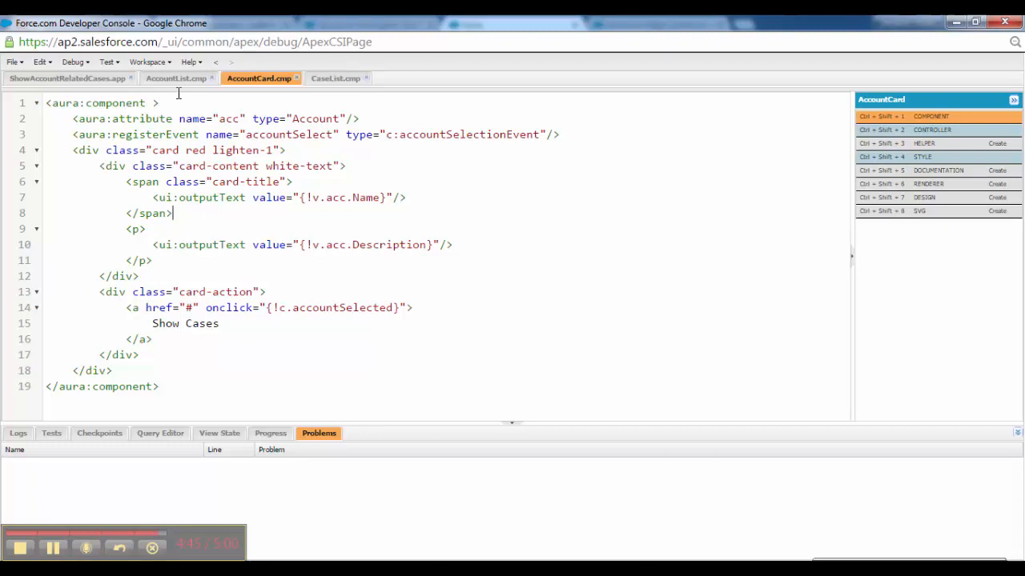
pyautogui.click(176, 78)
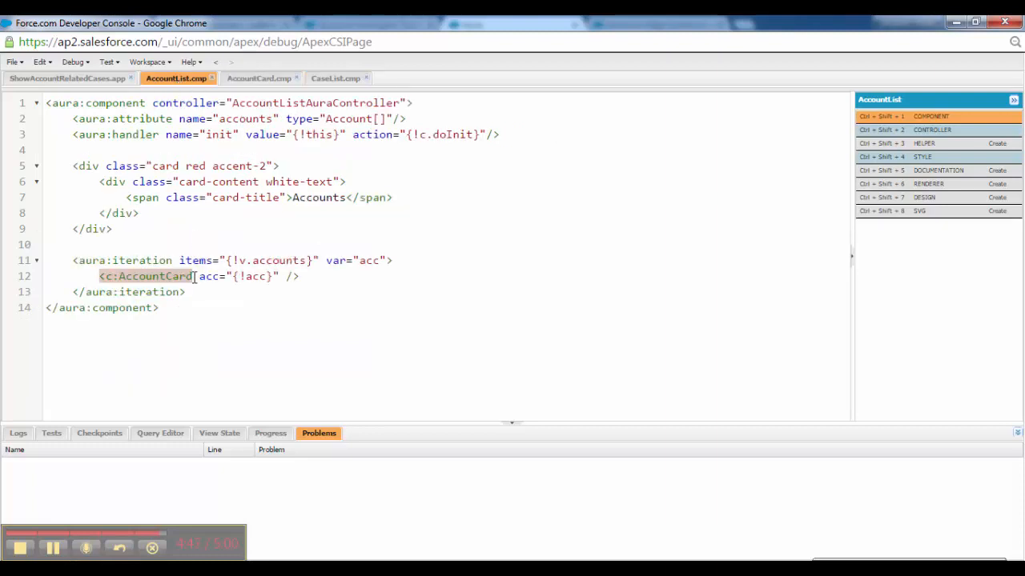